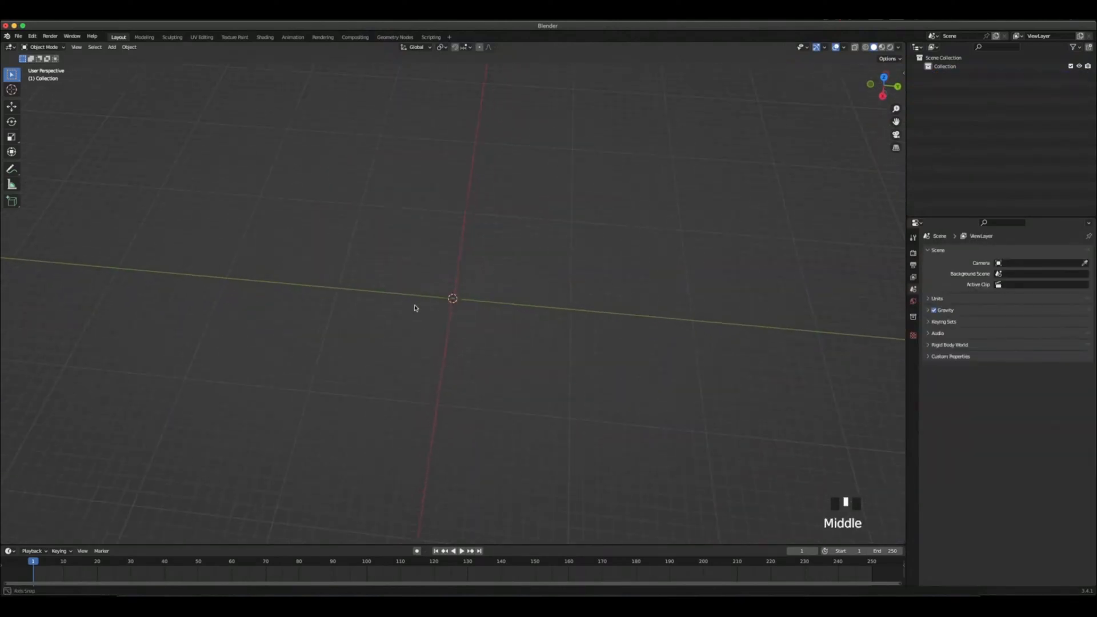
# - Add a plane and drag one edge outward to make a tall portrait rectangle
pyautogui.press('shift+a')
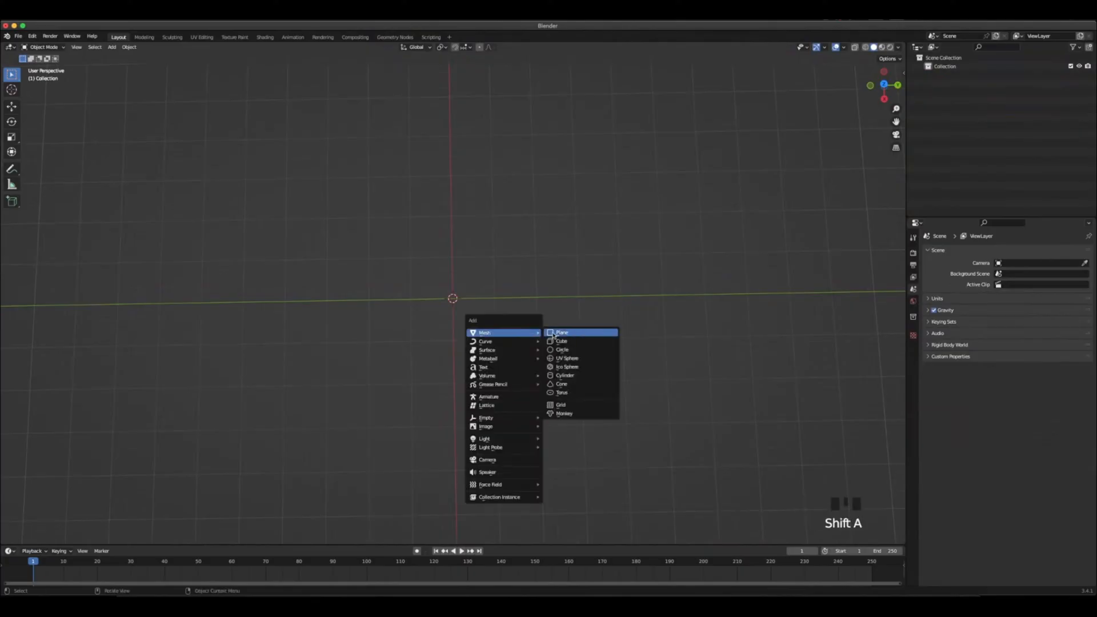
pyautogui.click(562, 332)
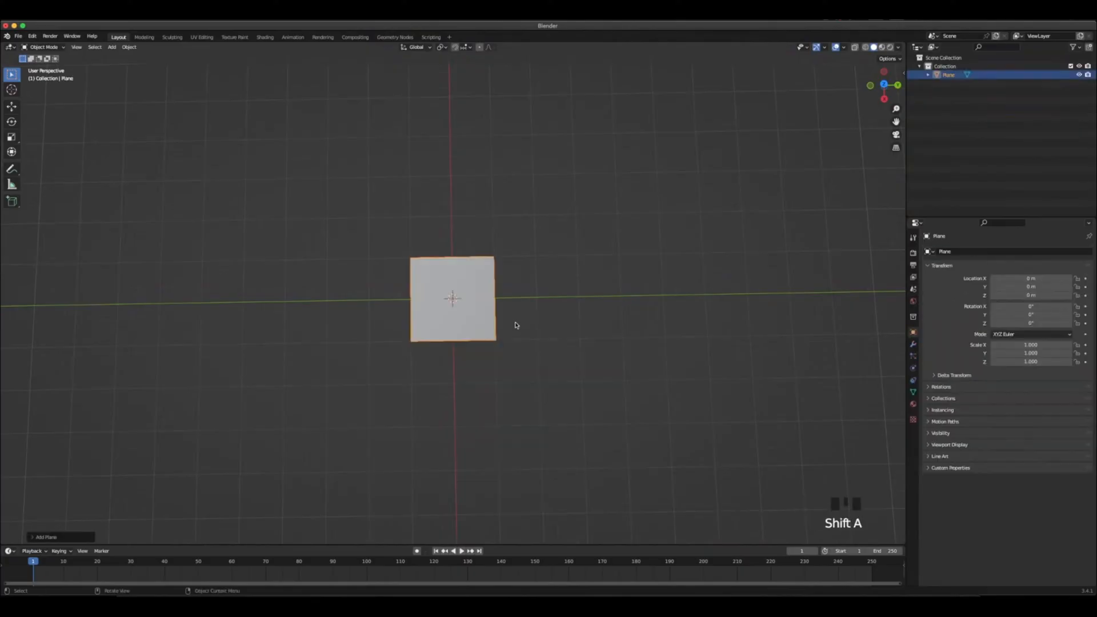
pyautogui.press('Tab')
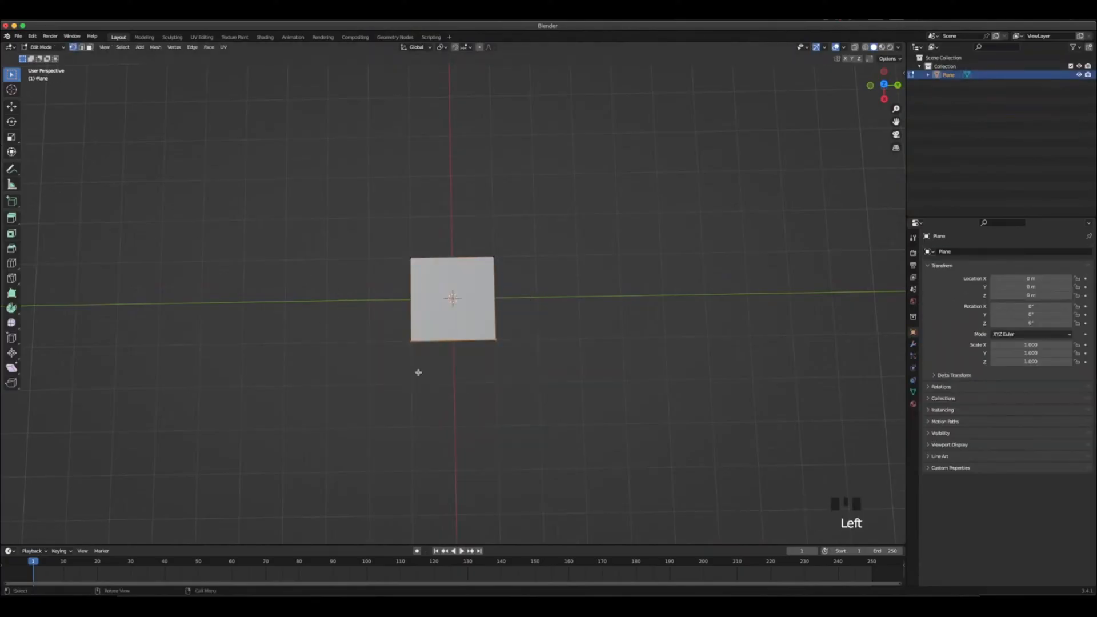
pyautogui.press('g')
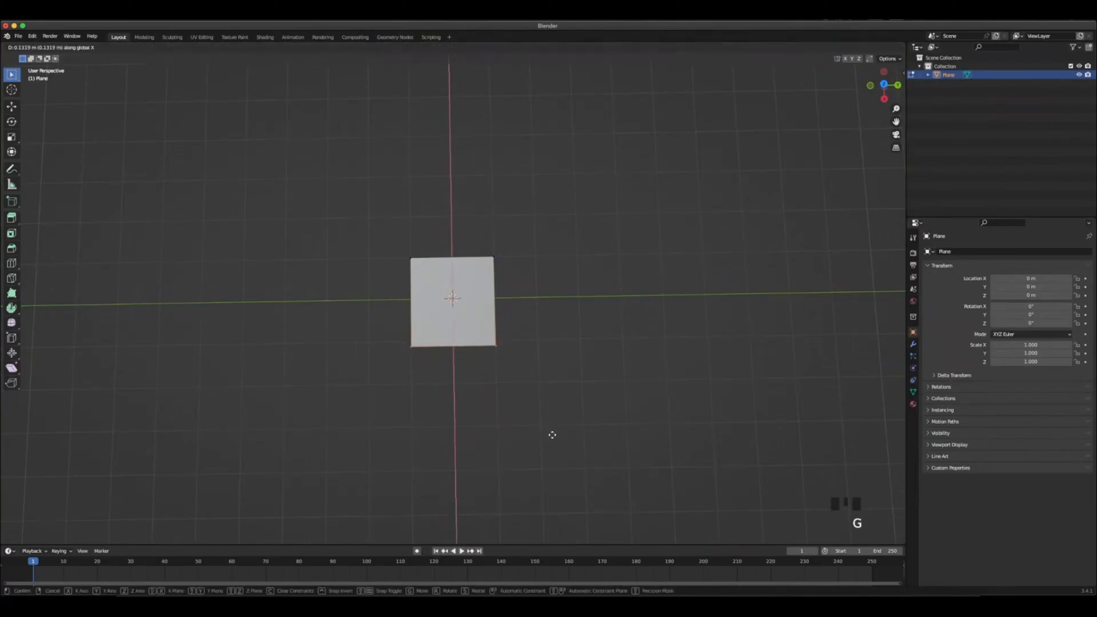
pyautogui.moveTo(552, 435); pyautogui.dragTo(553, 456)
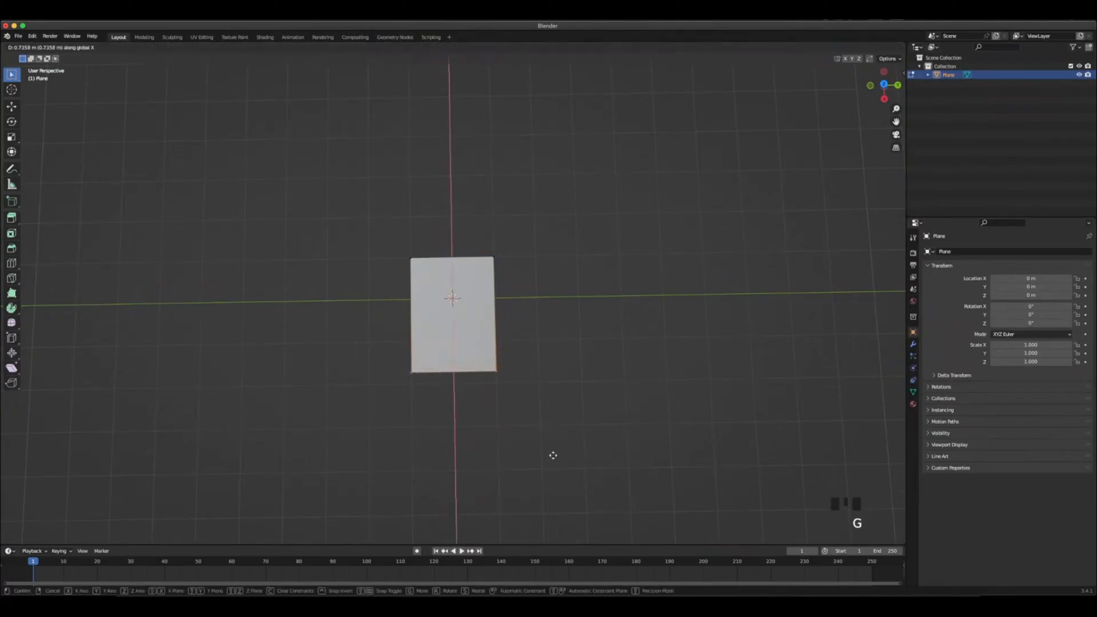
# - Inset the plane's face to leave a thin border strip around an inner face
pyautogui.press('Tab')
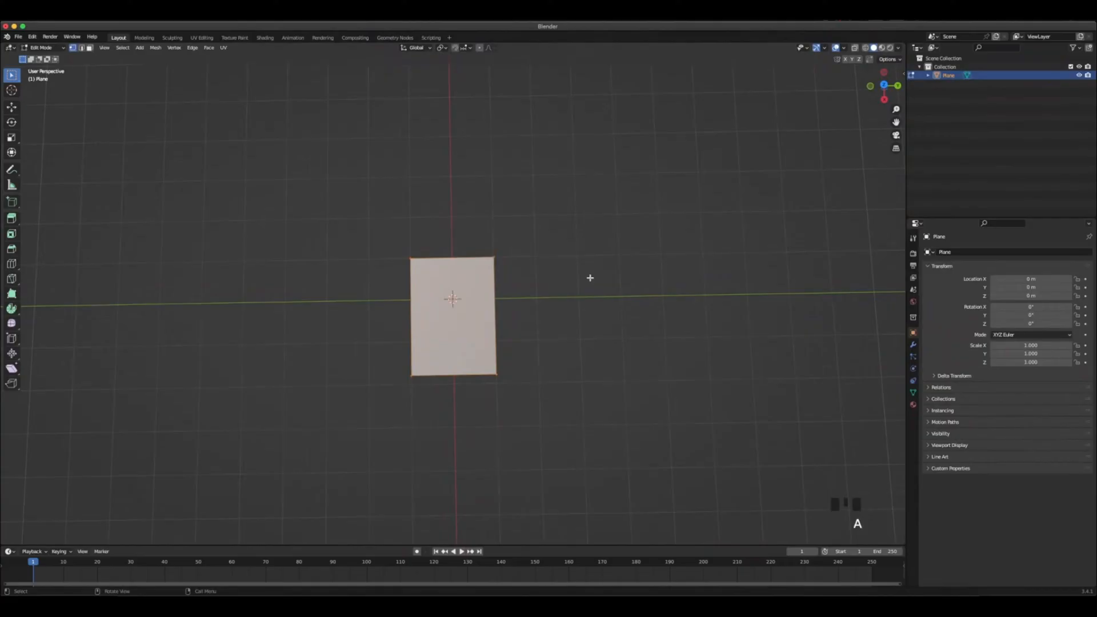
pyautogui.press('g')
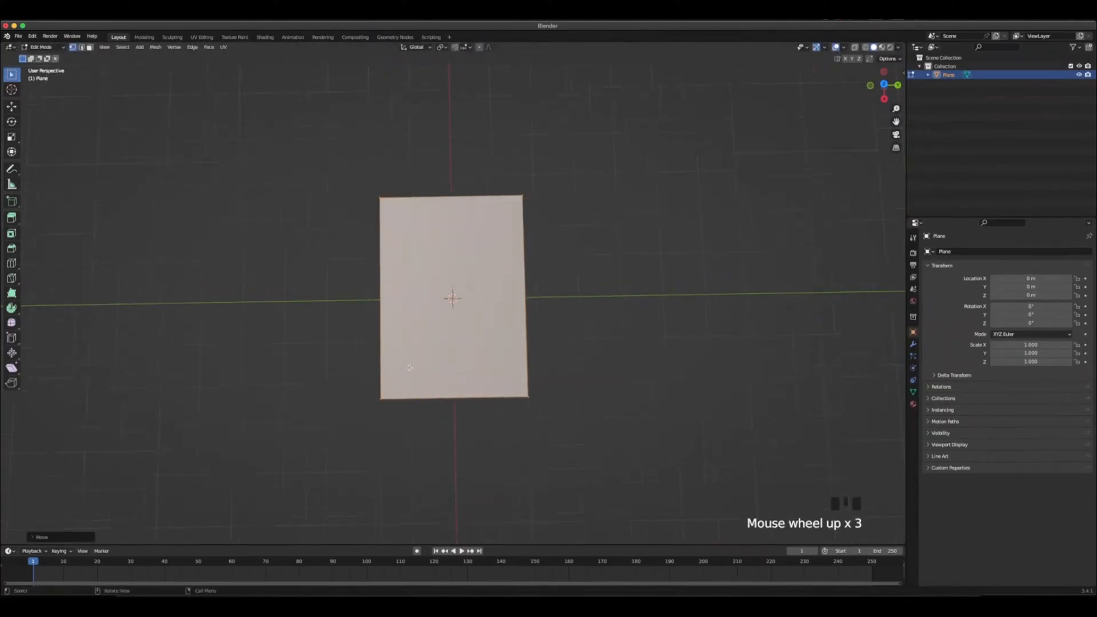
pyautogui.moveTo(451, 301); pyautogui.dragTo(613, 370)
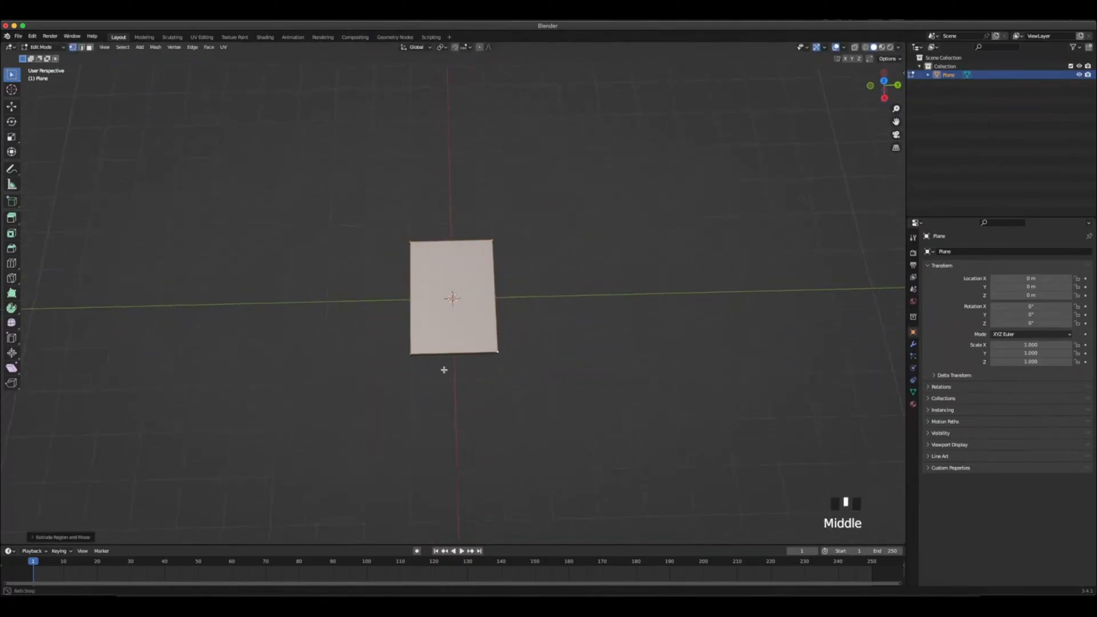
pyautogui.scroll(3)
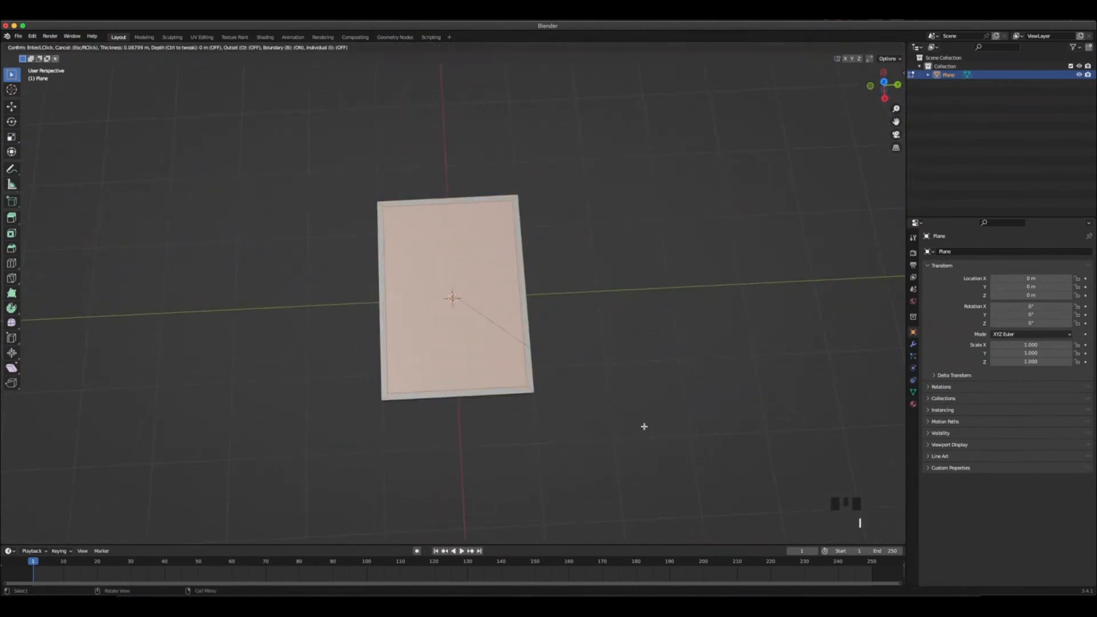
pyautogui.click(447, 341)
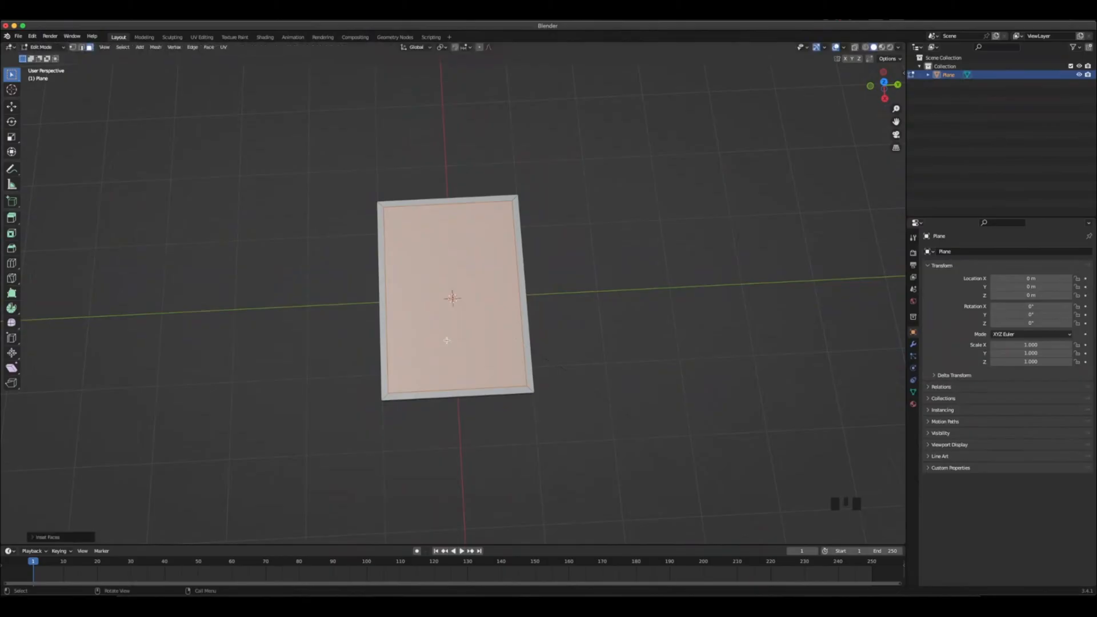
# - Separate the inner face into its own object, Plane.001, via the face menu
pyautogui.rightClick(451, 340)
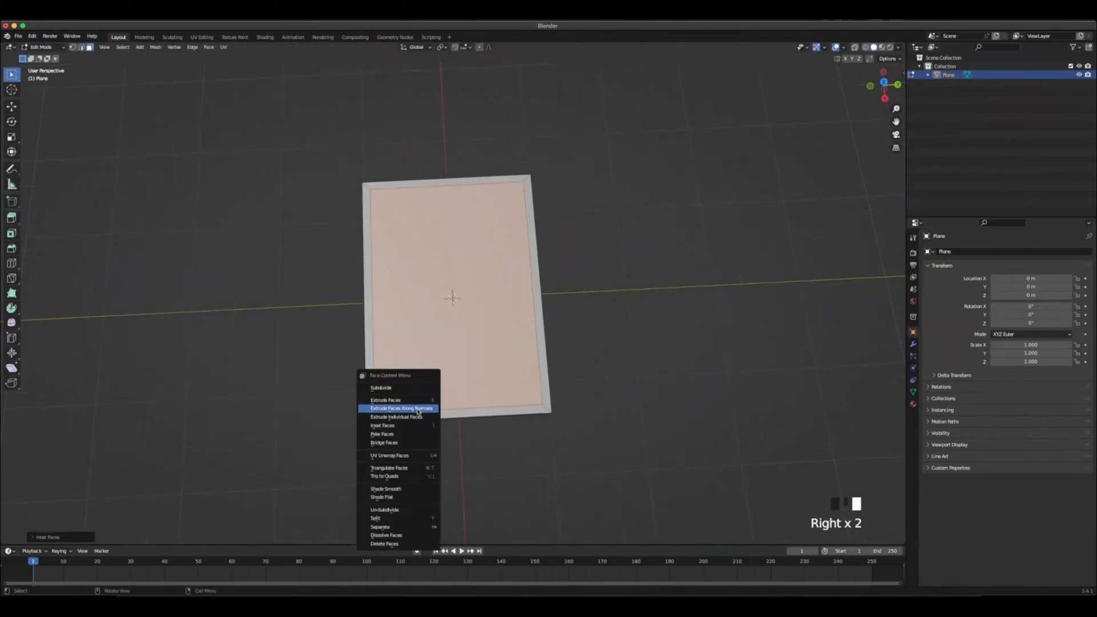
pyautogui.moveTo(396, 442)
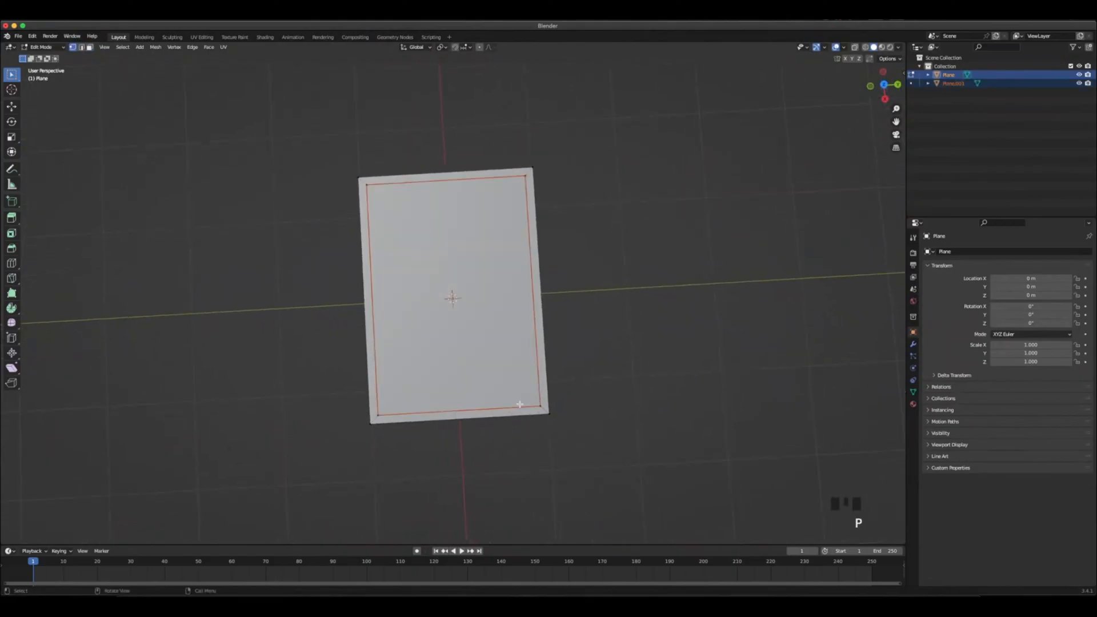
# - Lower Plane.001 to about -0.04 m so it sits recessed below the border
pyautogui.press('Tab')
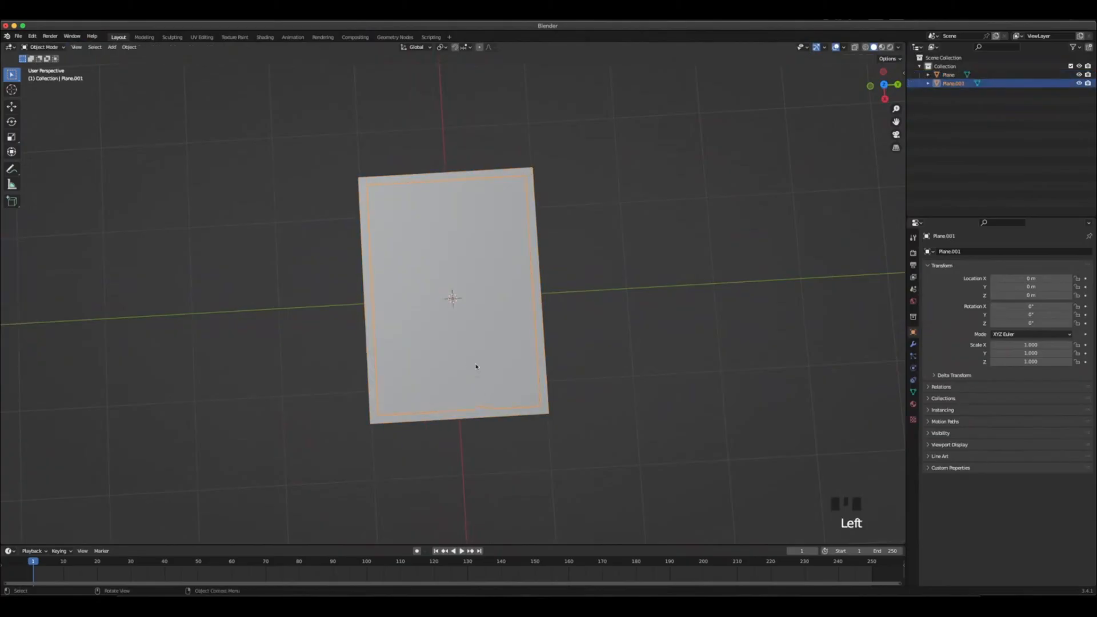
pyautogui.press('g')
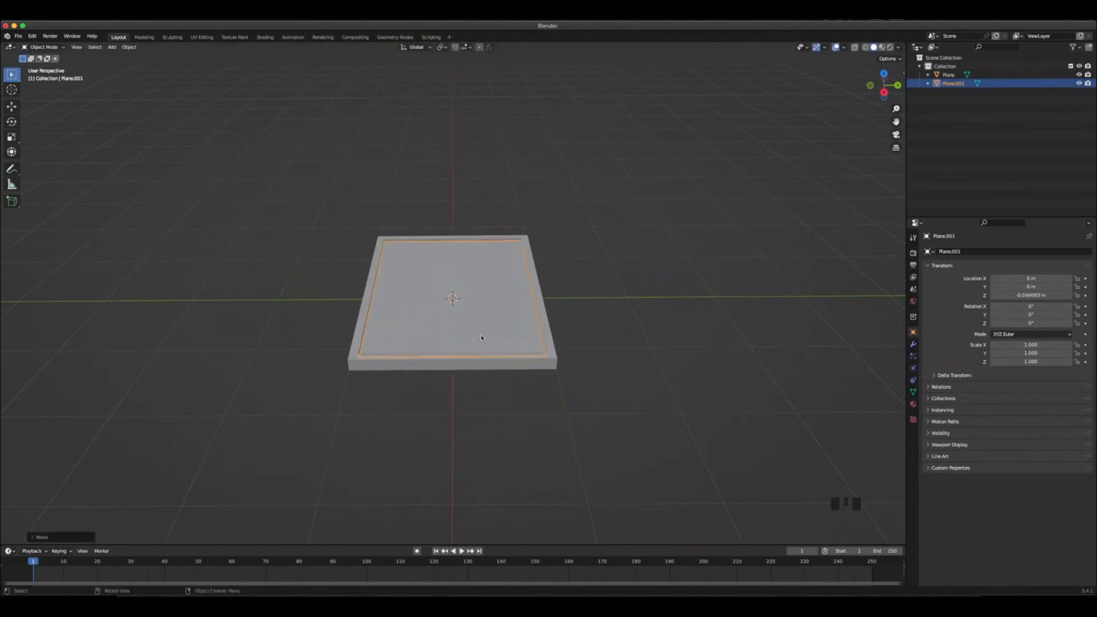
pyautogui.moveTo(483, 339); pyautogui.dragTo(654, 389)
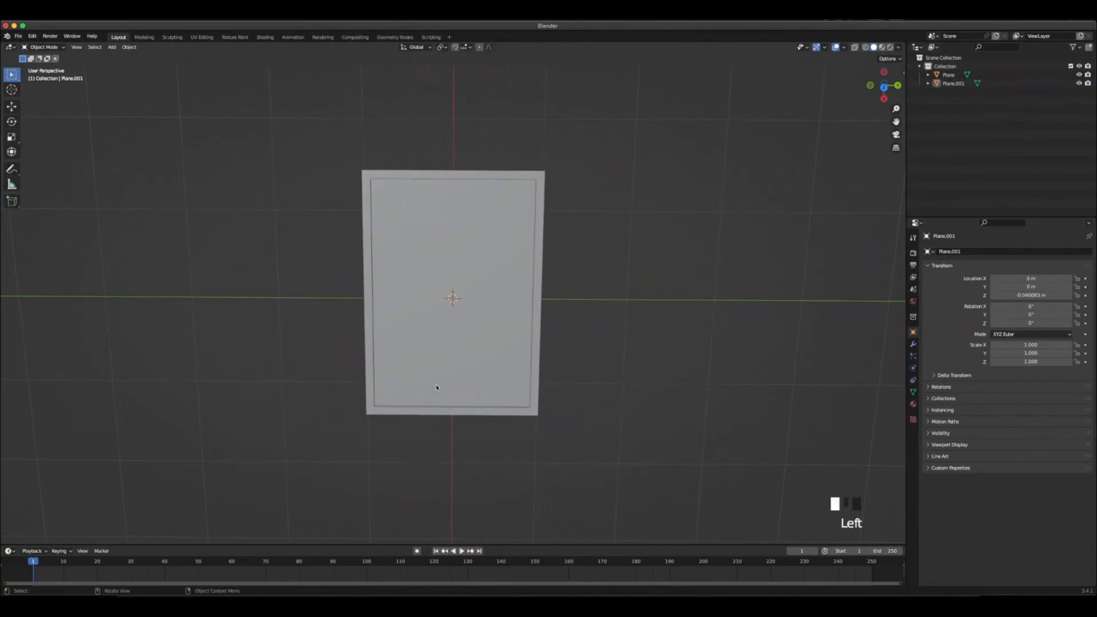
# - Duplicate the inner plane as Plane.002, hollow its centre and extrude it into a raised rim
pyautogui.press('shift+d')
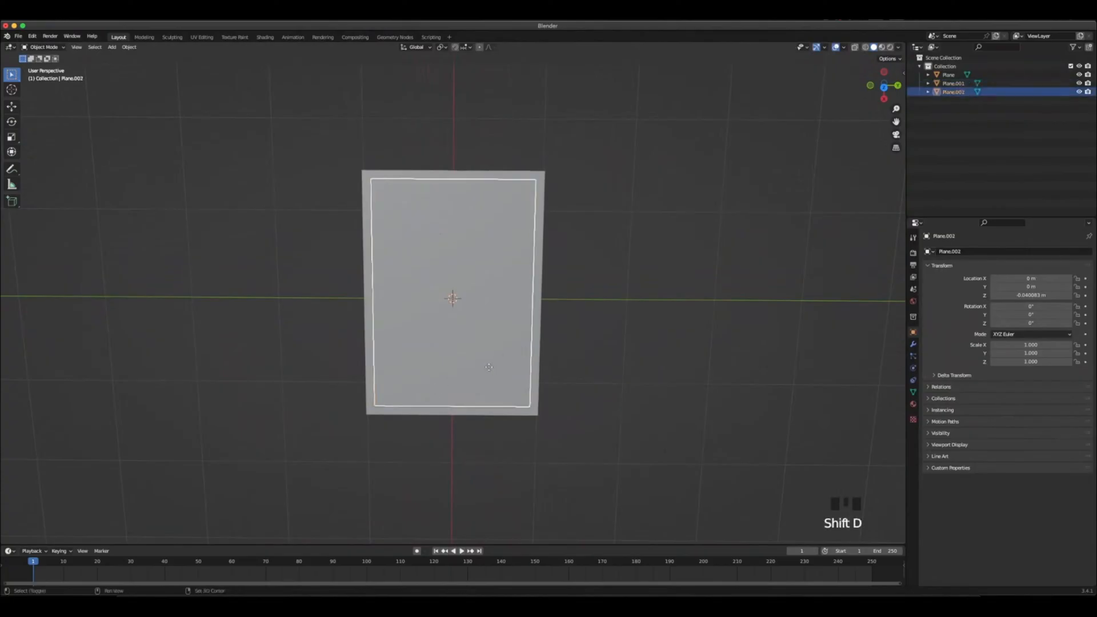
pyautogui.press('Tab')
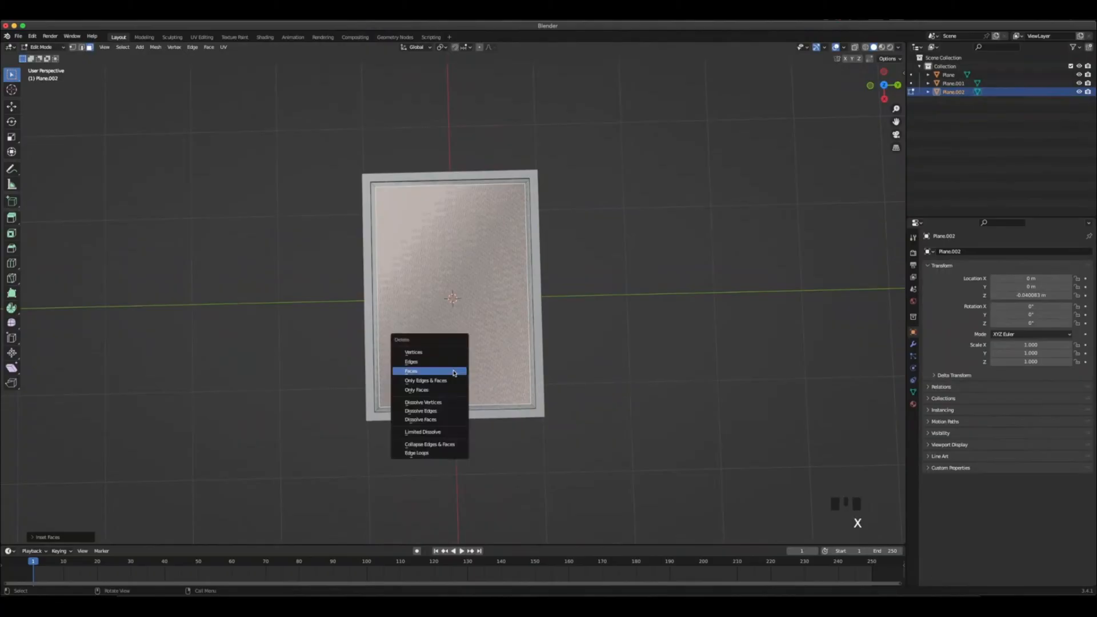
pyautogui.click(411, 370)
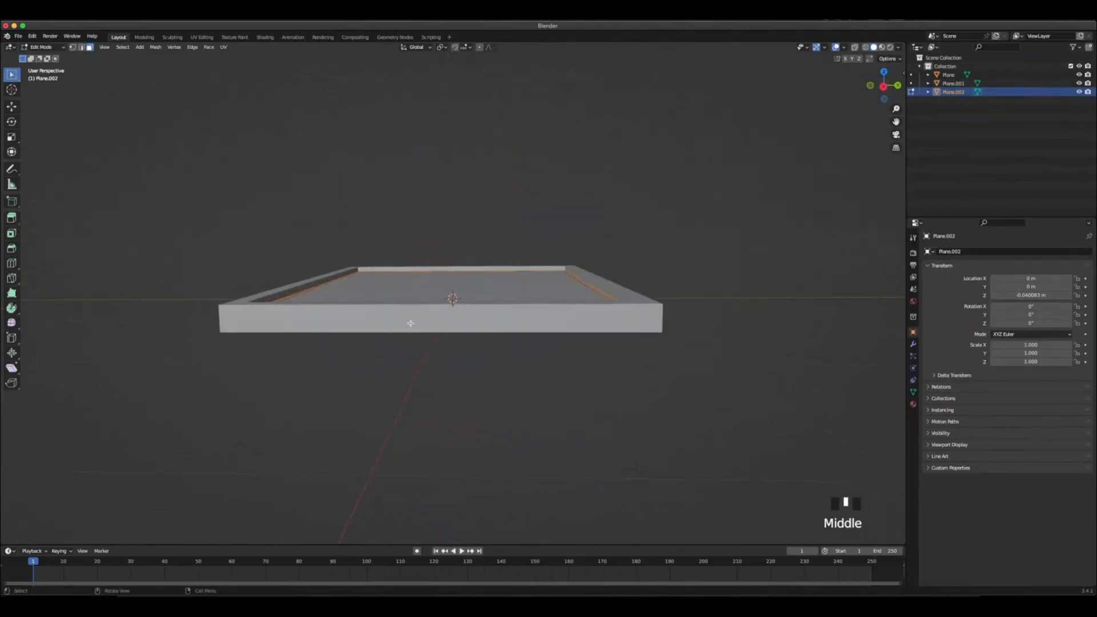
pyautogui.press('e')
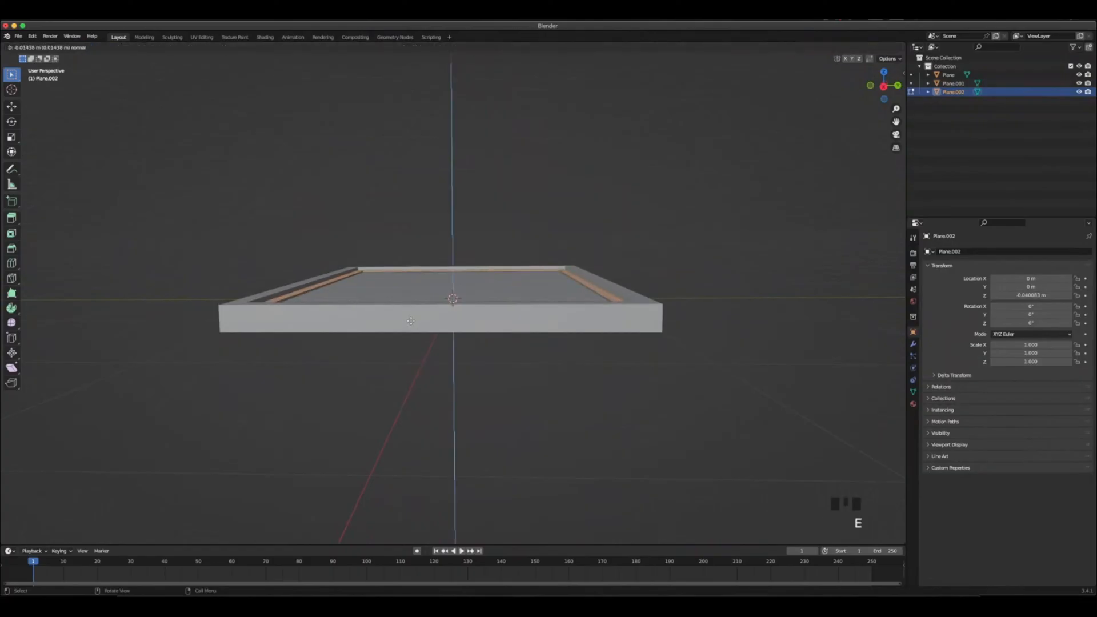
pyautogui.scroll(-3)
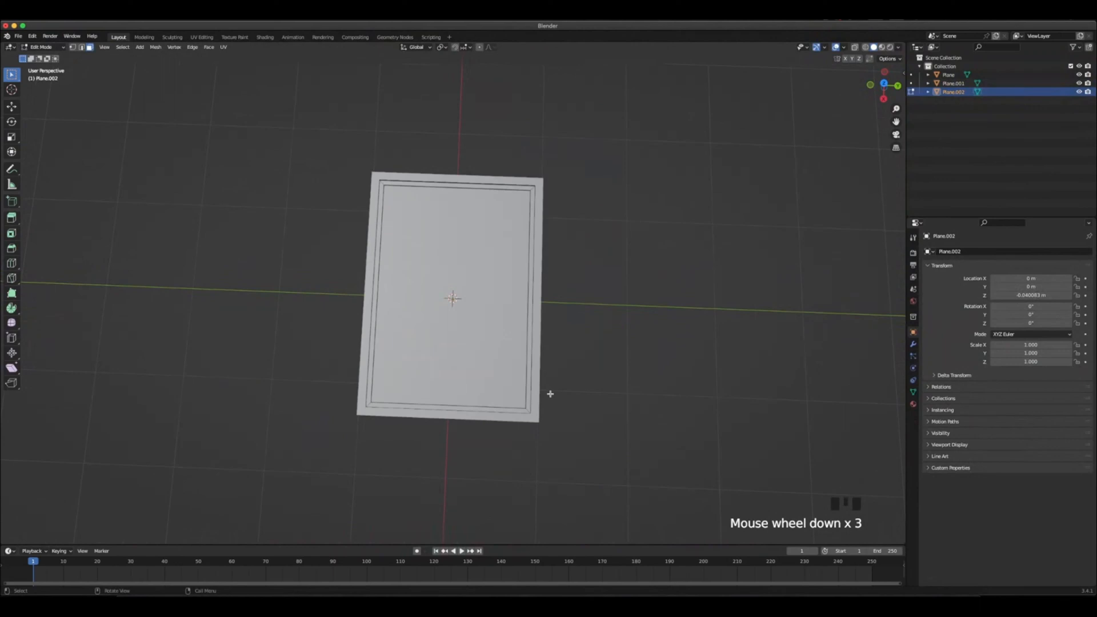
pyautogui.press('Tab')
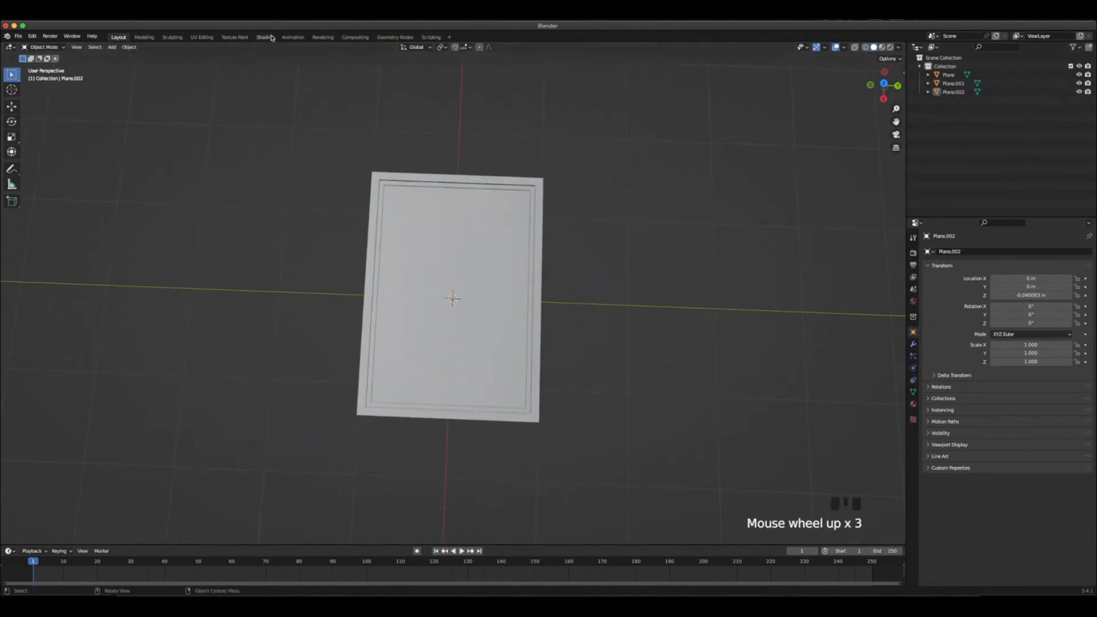
# - In the Shading workspace, make the outer border Plane's material black
pyautogui.click(264, 36)
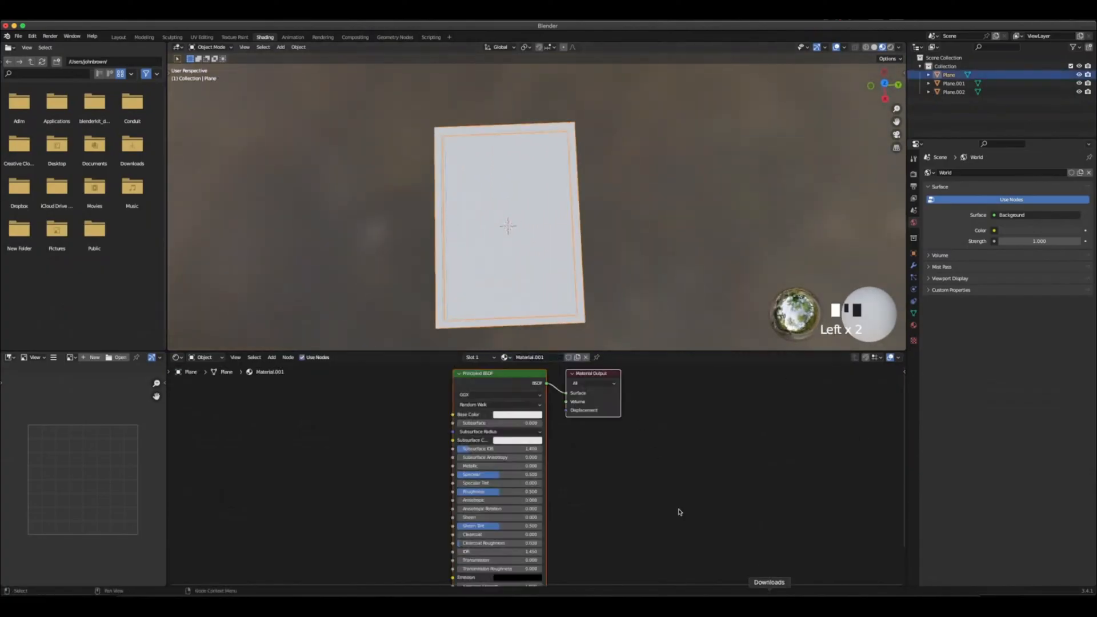
pyautogui.click(517, 414)
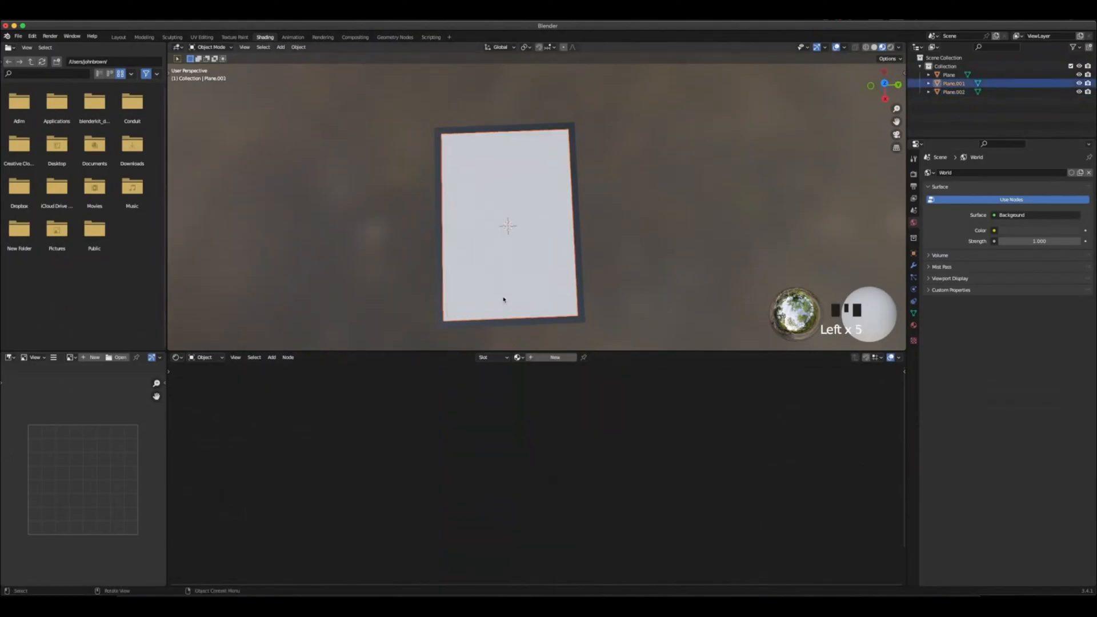
# - Give Plane.001 an image-texture material loaded with the Star Wars poster PNG
pyautogui.scroll(-3)
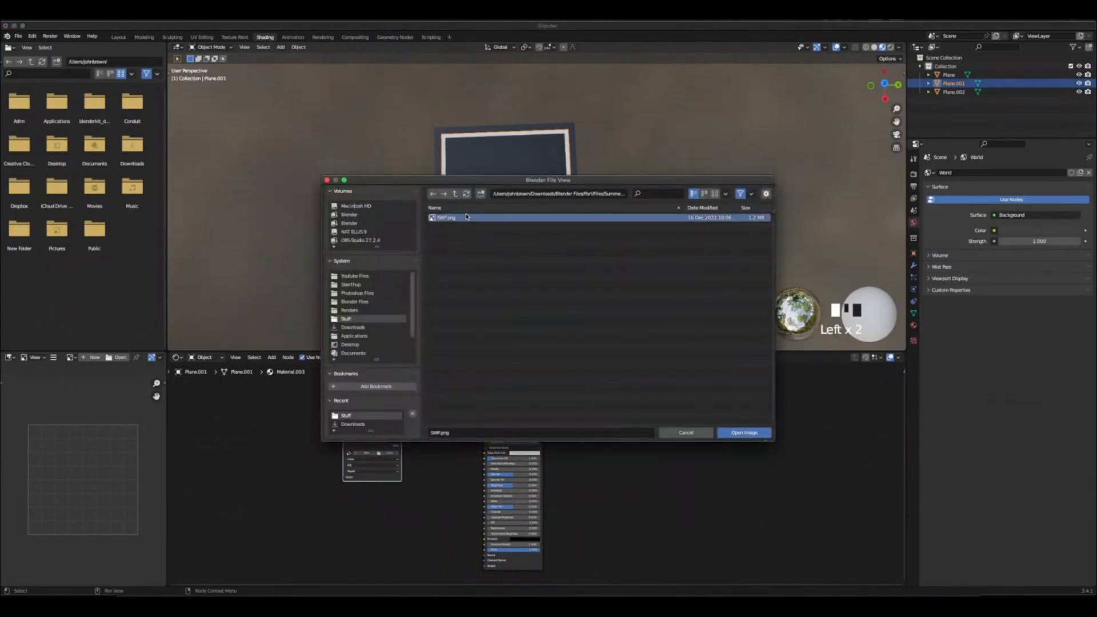
pyautogui.click(743, 432)
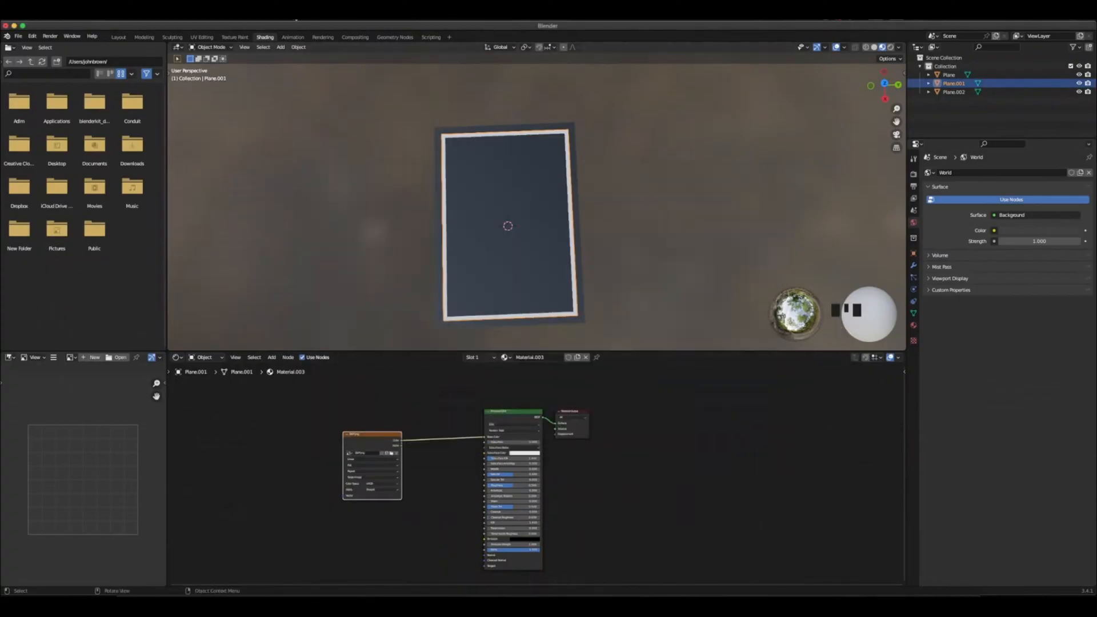
pyautogui.press('Tab')
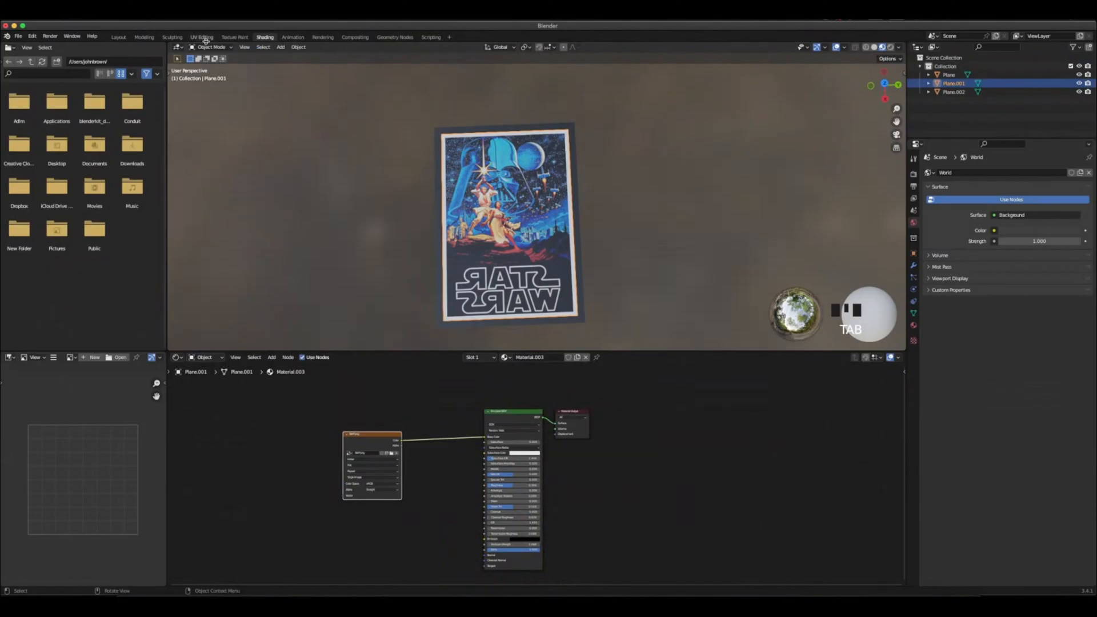
# - Switch to the UV Editing workspace to fix the mirrored poster
pyautogui.click(202, 36)
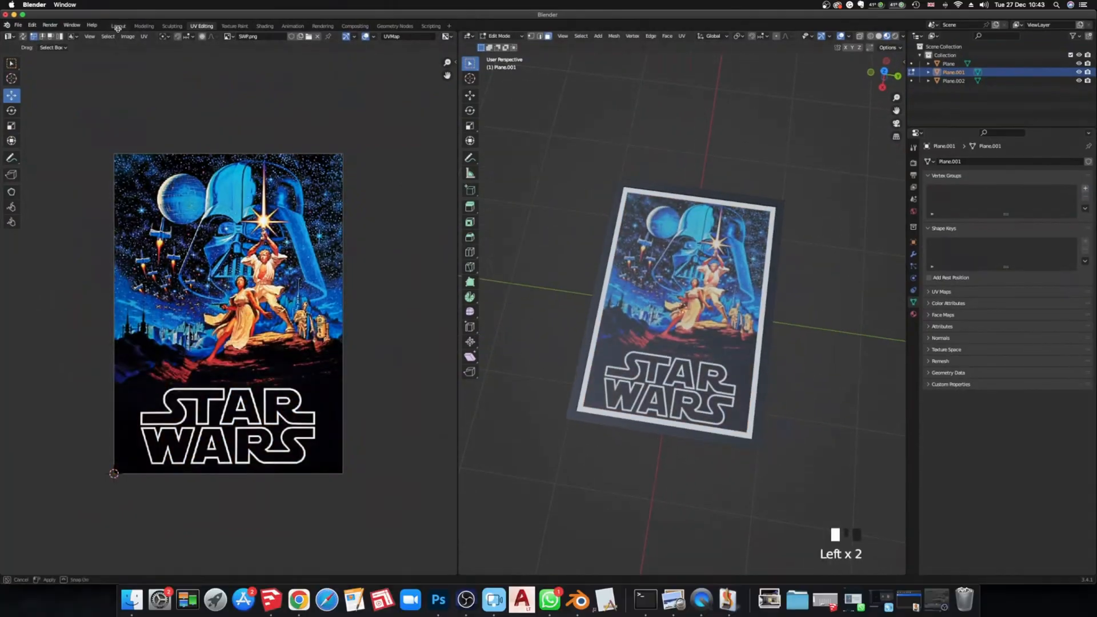
# - Return to the Layout workspace with the poster reading the right way round
pyautogui.click(118, 27)
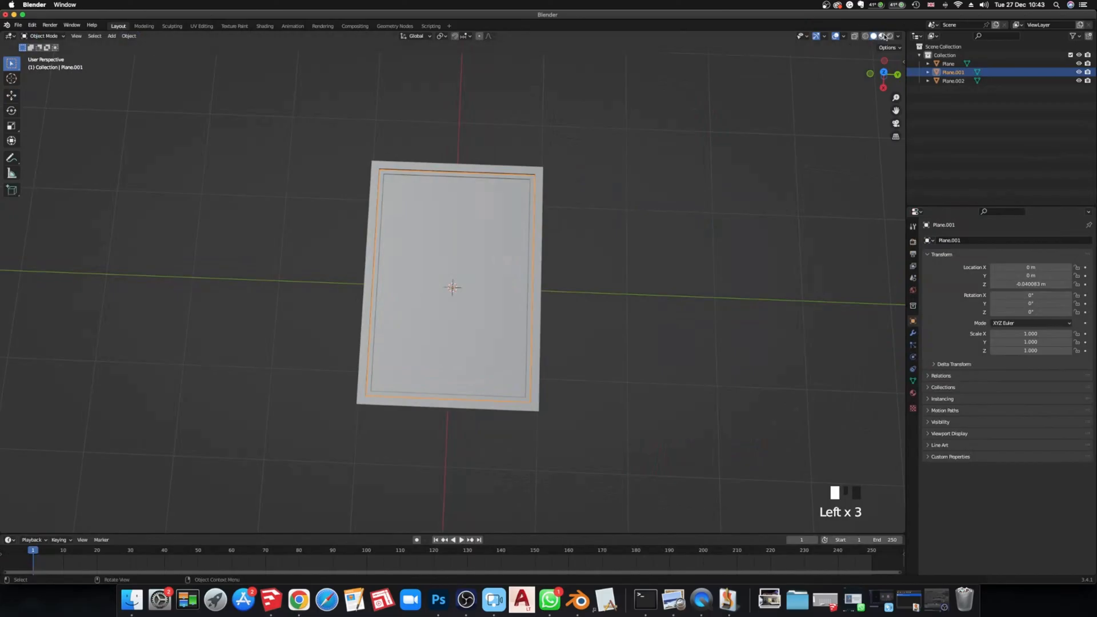